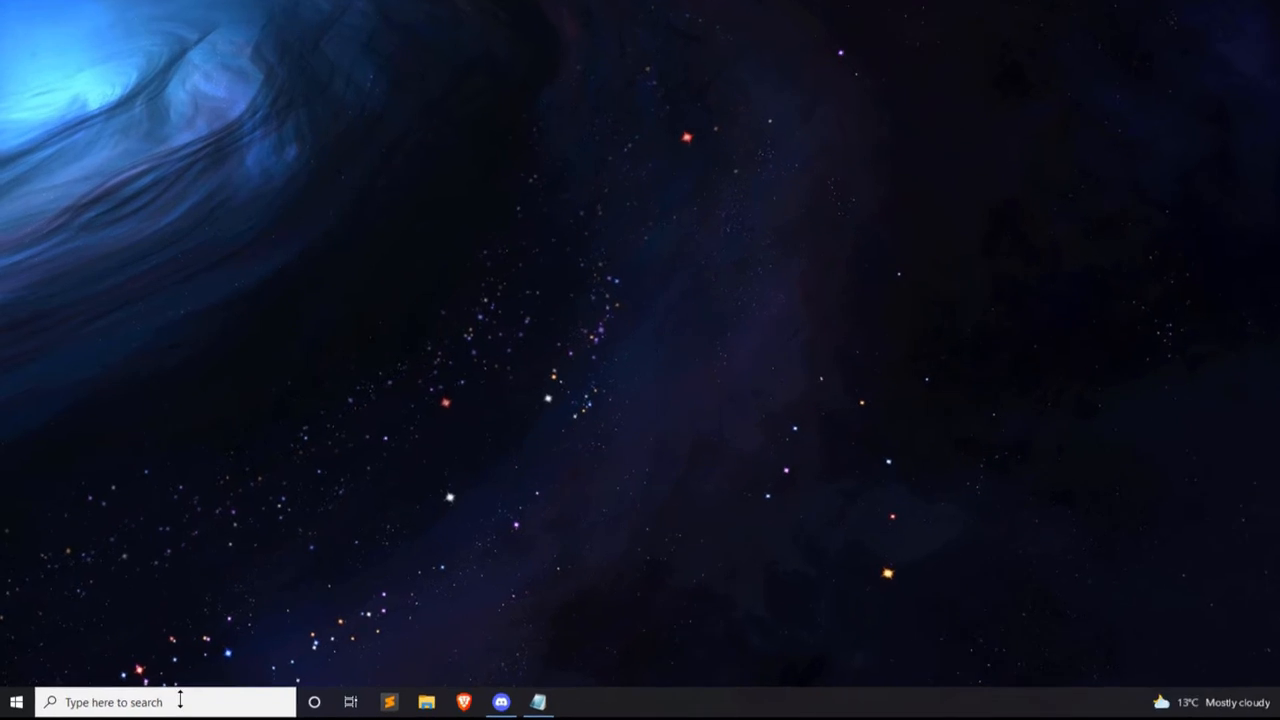
Step: Search 'lang' to reach Language settings and its list of languages to add
type("lang")
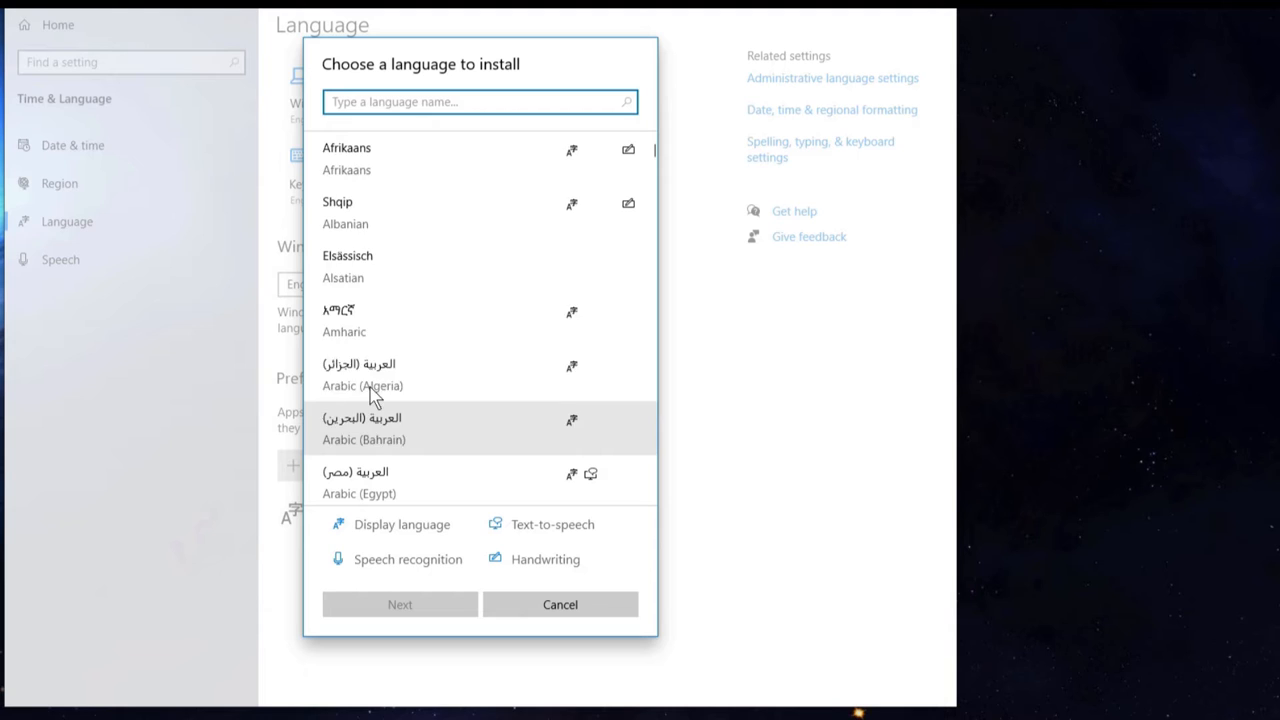
Step: Install Tiếng Việt with the language pack and text-to-speech unticked
type("vie")
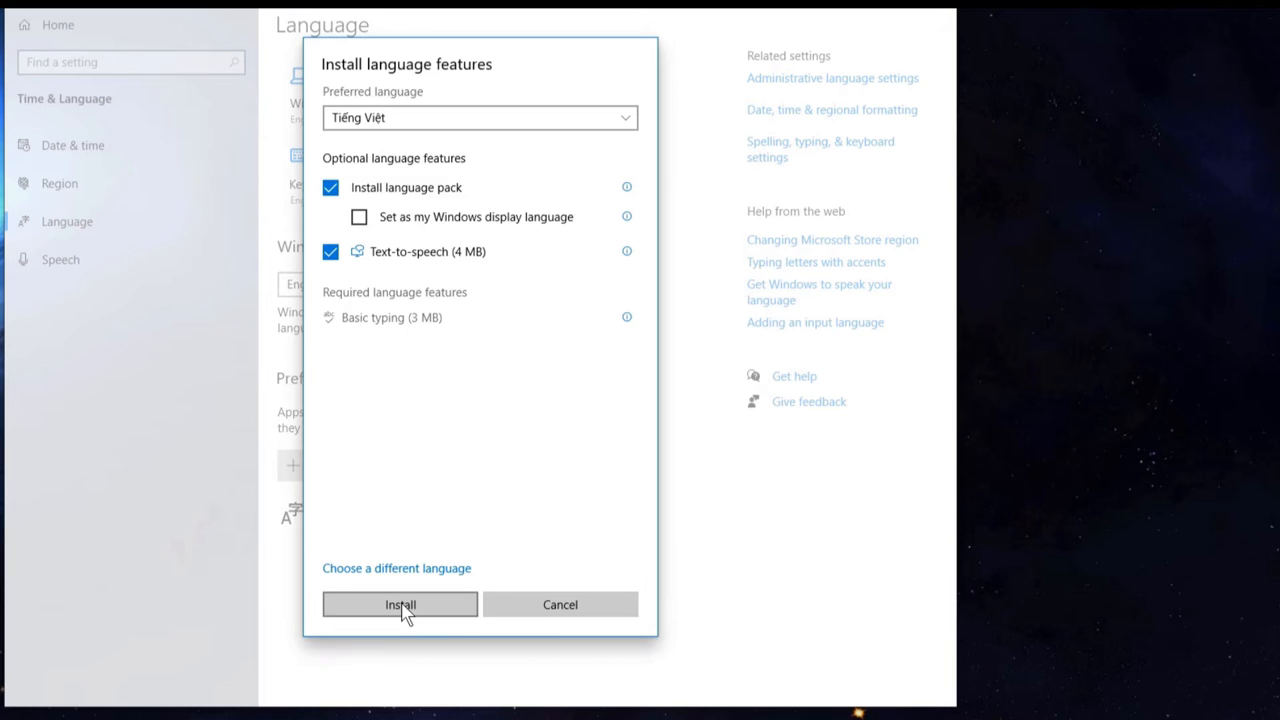
left_click(330, 187)
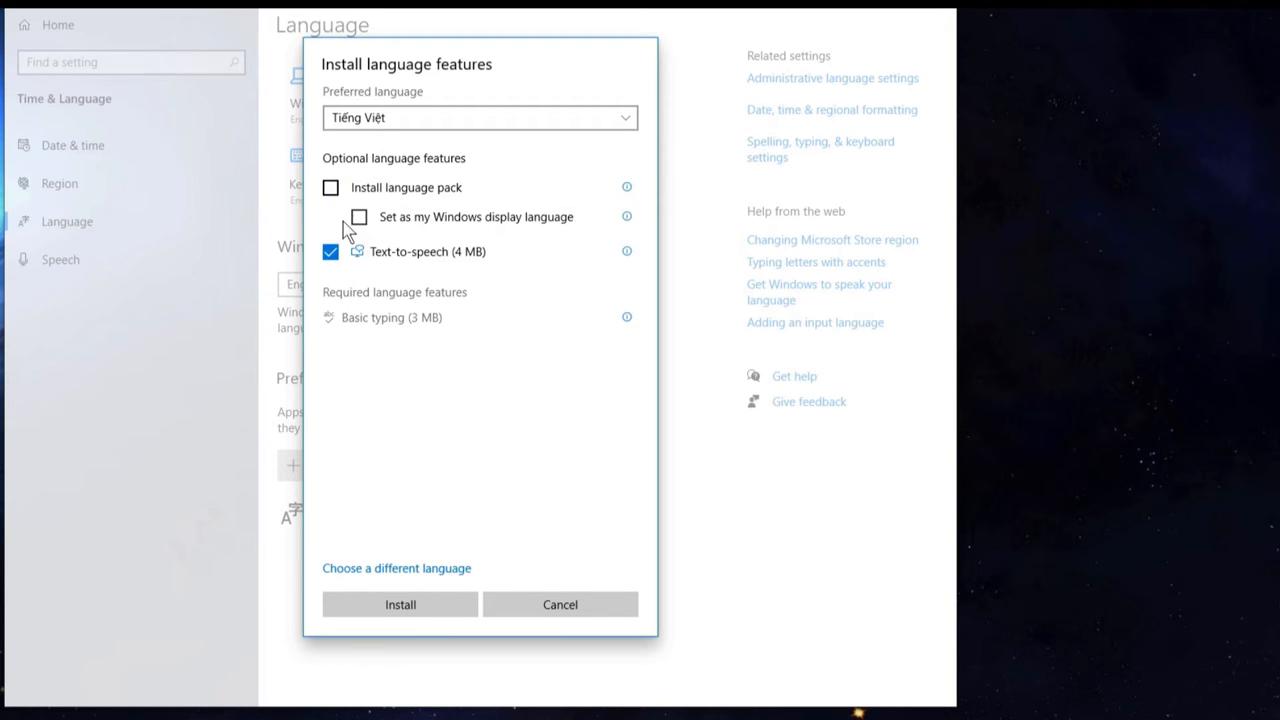
left_click(330, 251)
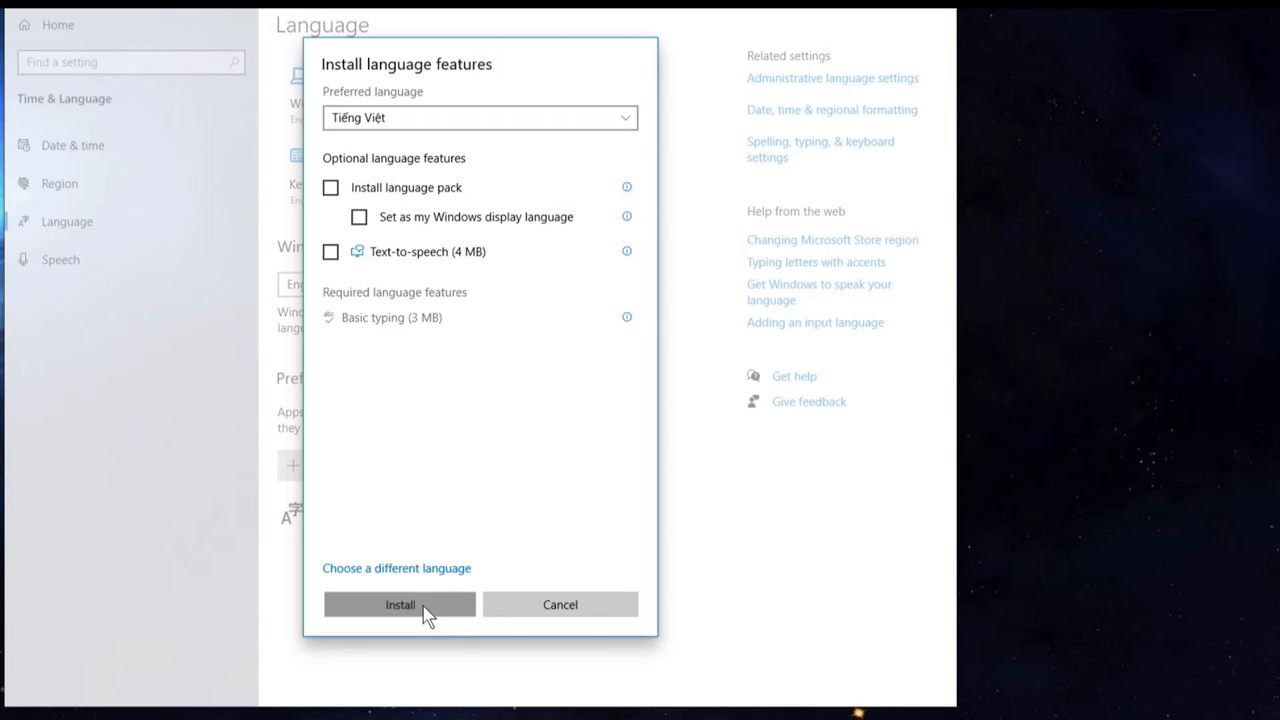
left_click(399, 604)
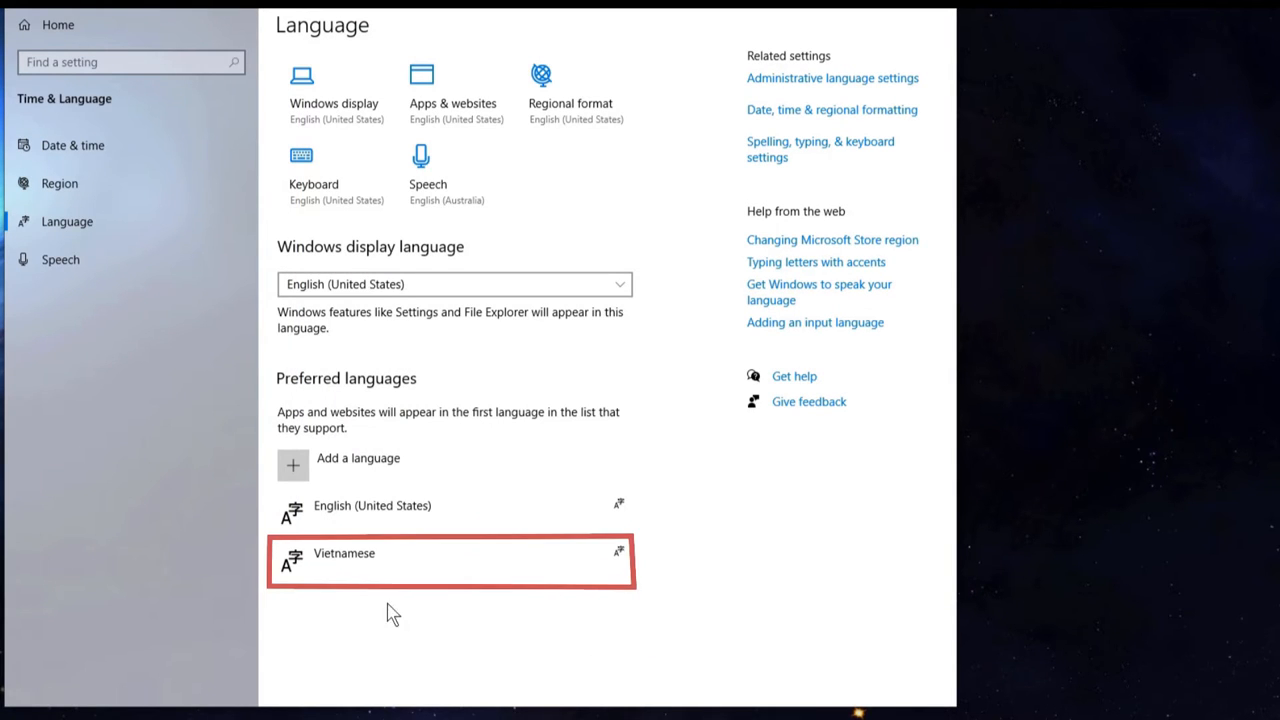
Step: Expand the Vietnamese preferred-language entry and show its Options page
left_click(450, 560)
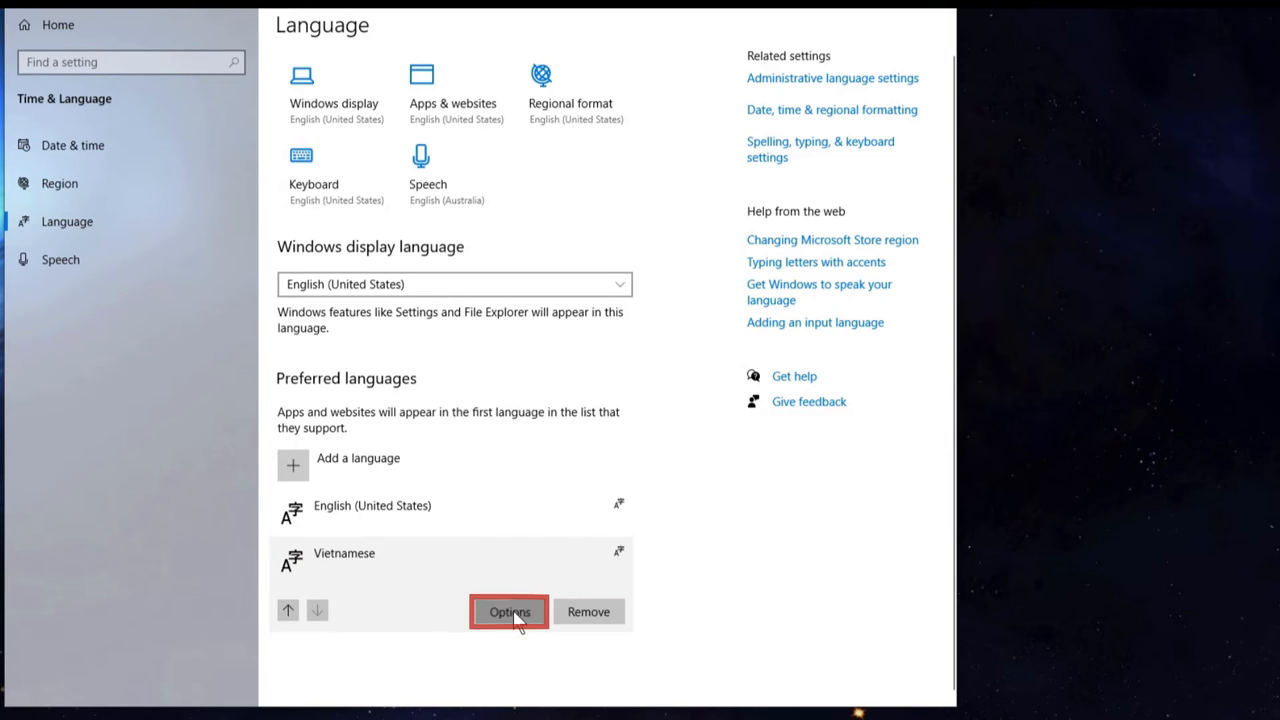
left_click(508, 611)
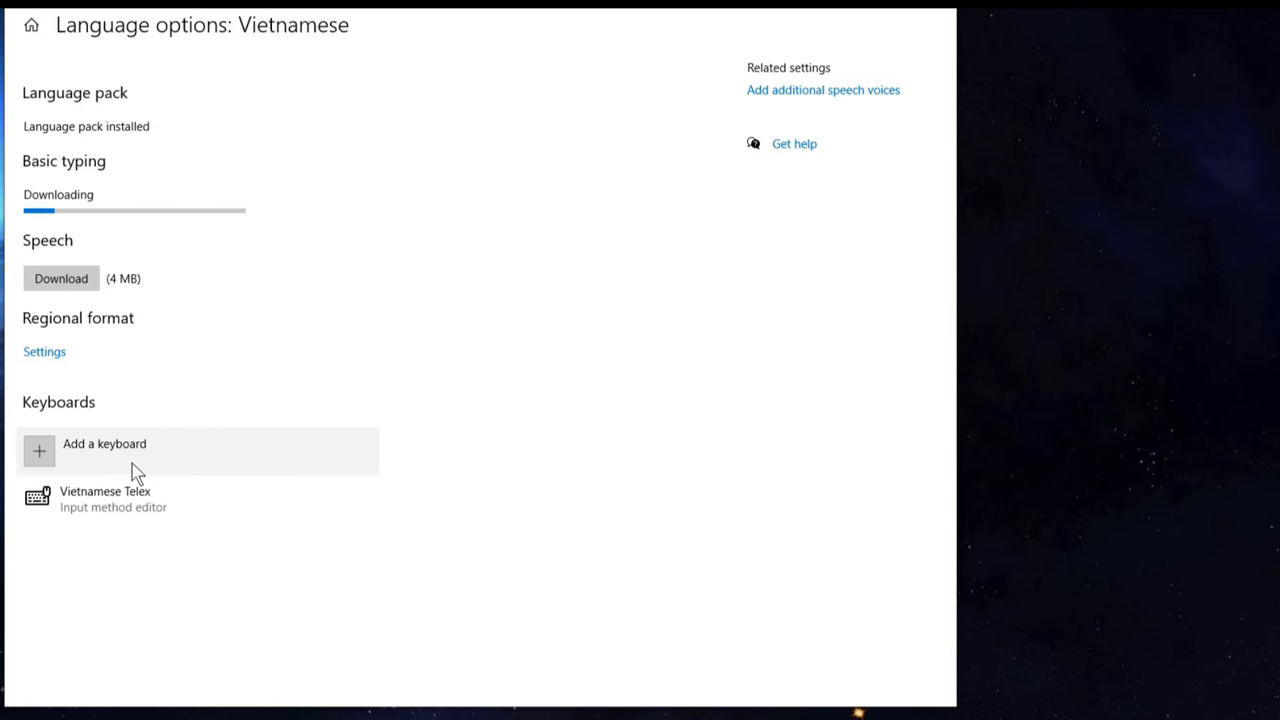
Step: Replace the Vietnamese Telex keyboard with the Vietnamese Number Key-based keyboard
left_click(104, 451)
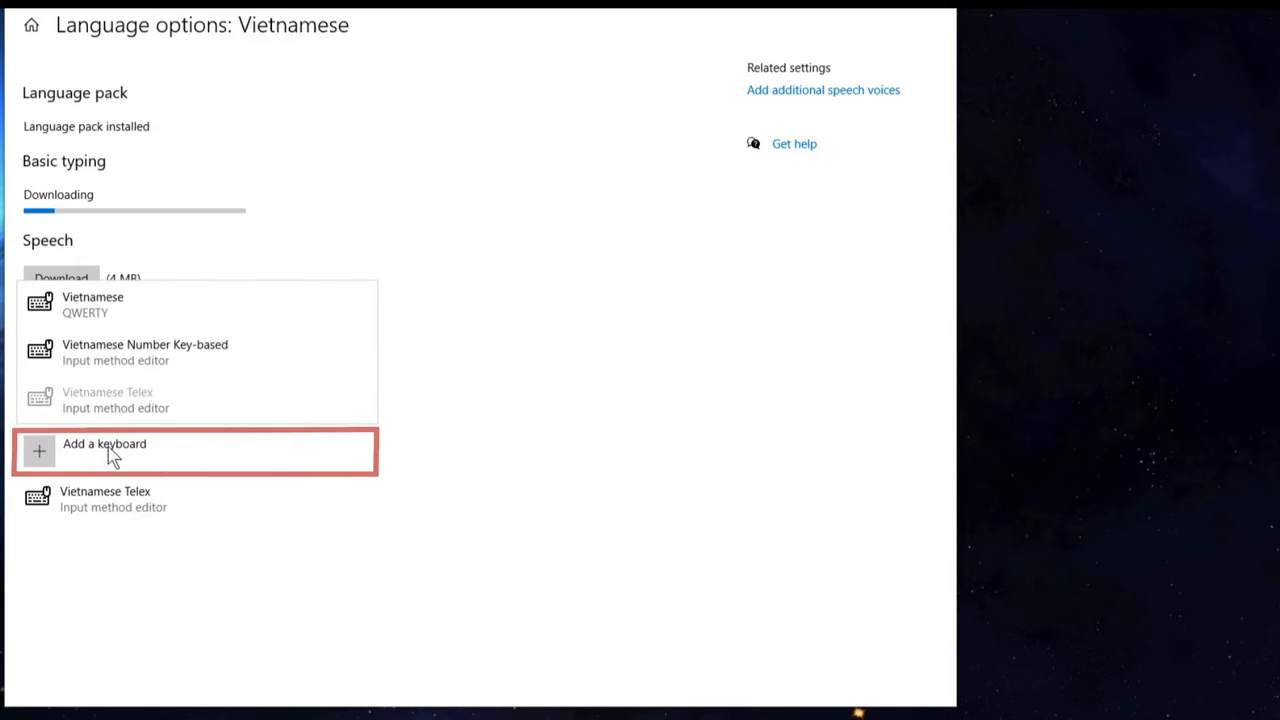
mouse_move(120, 352)
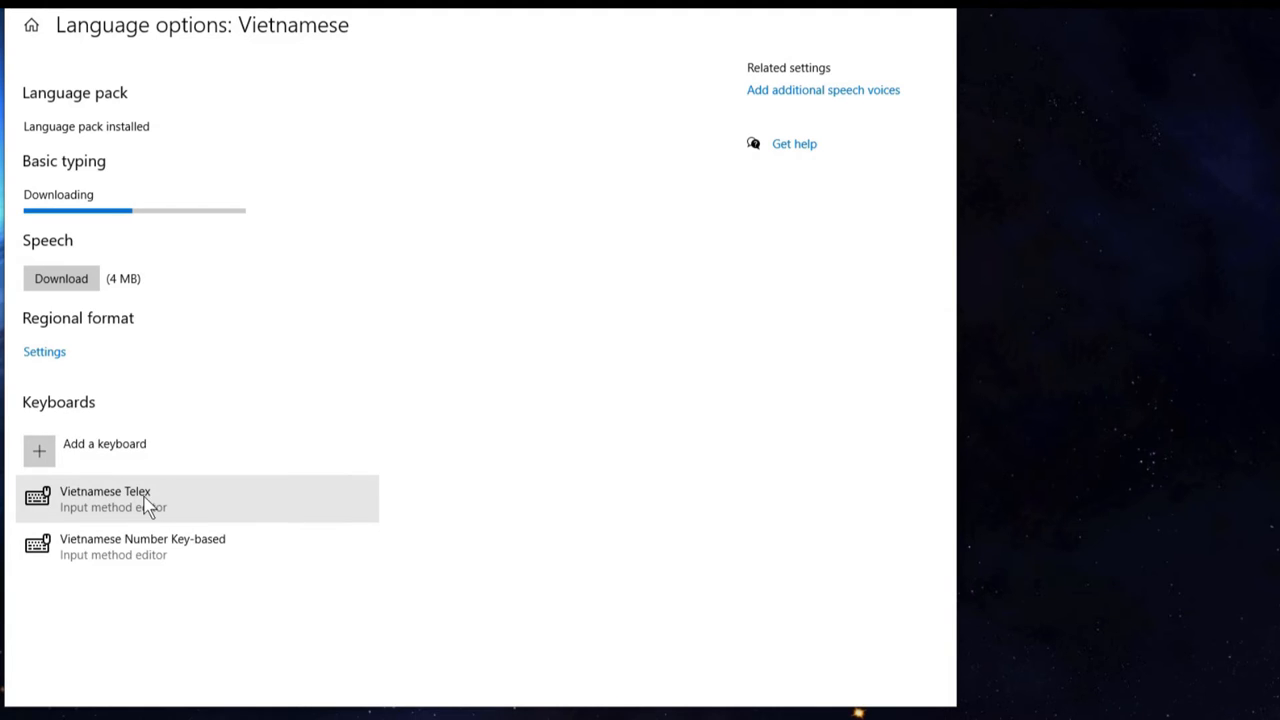
left_click(104, 498)
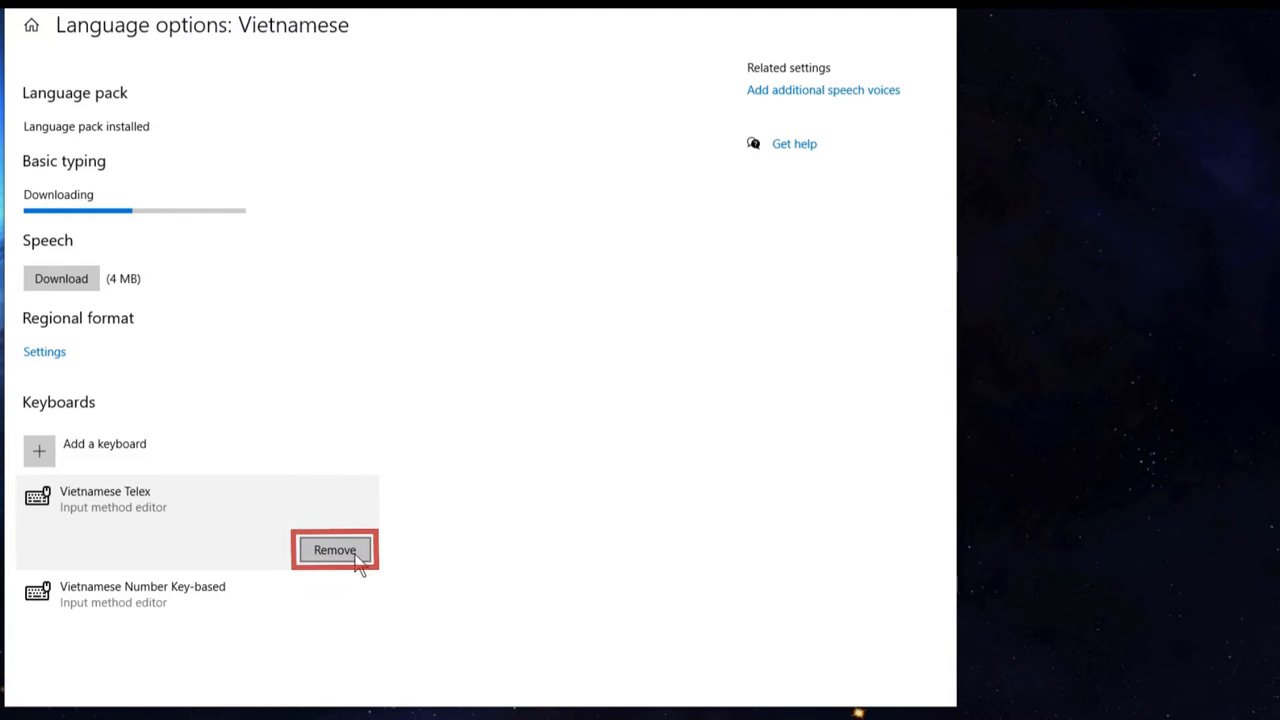
left_click(334, 549)
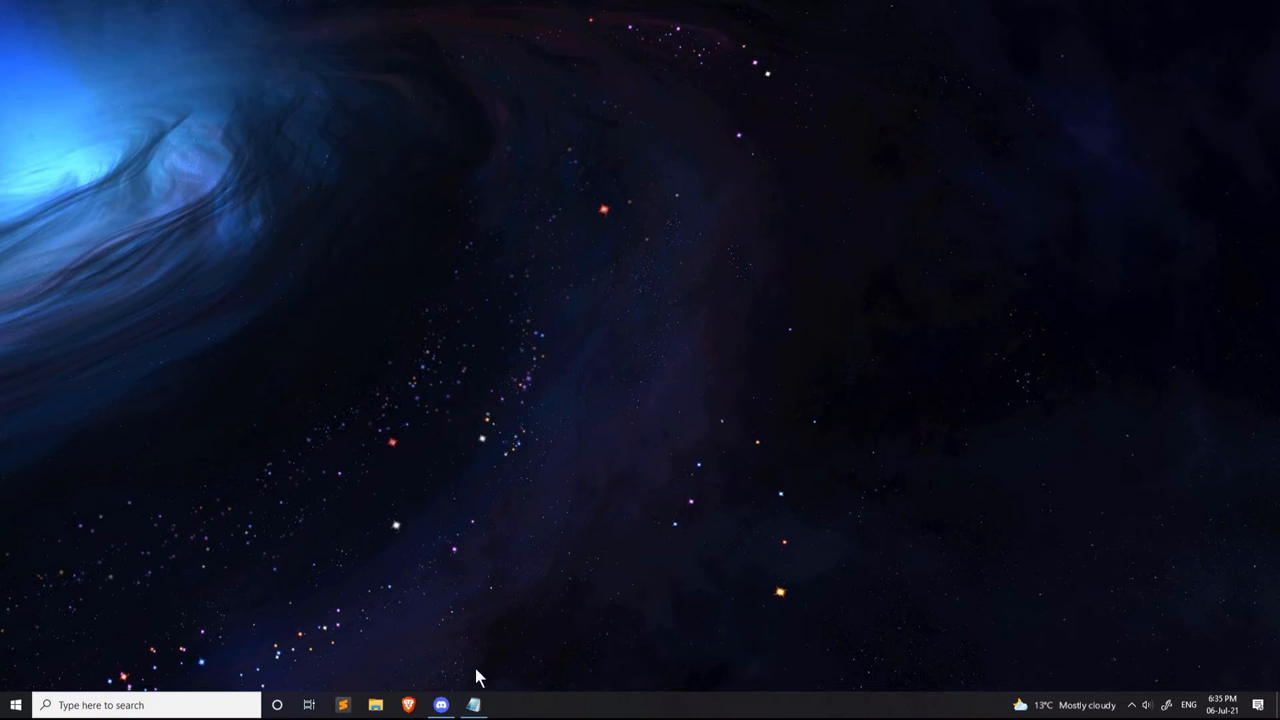
Step: Enter 'a1' as the first line of a new Notepad document
left_click(473, 705)
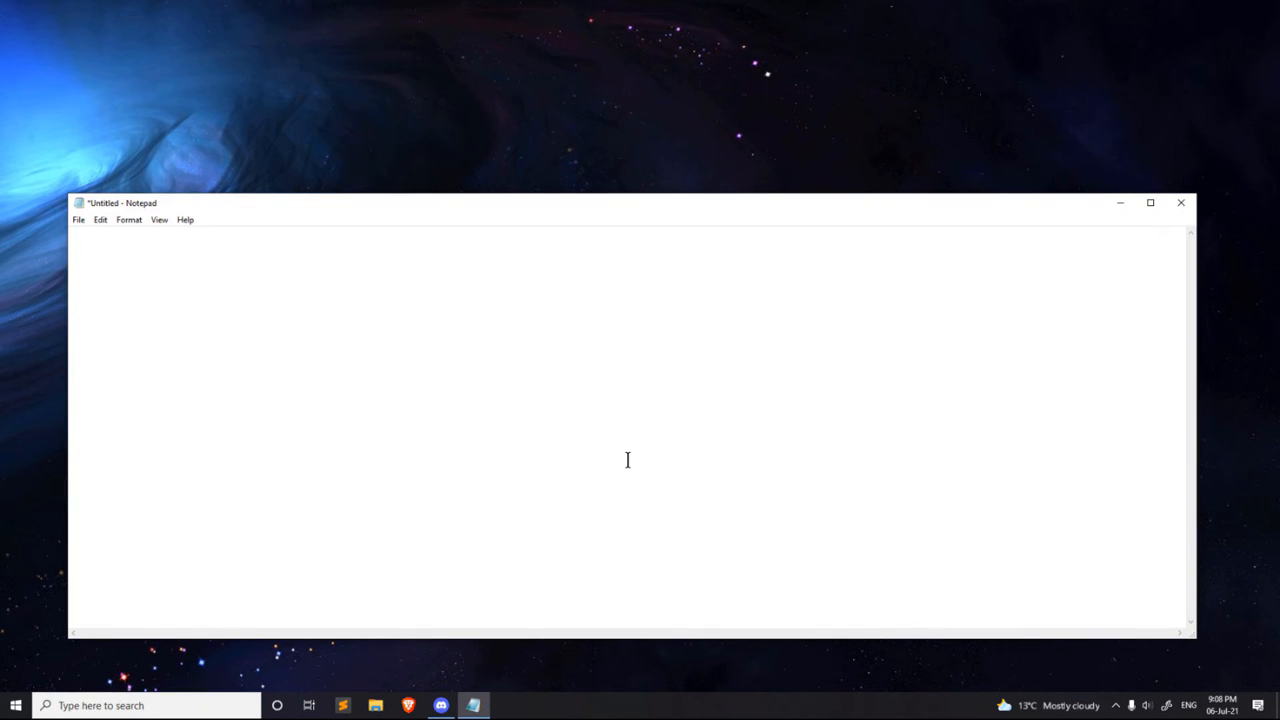
left_click(397, 338)
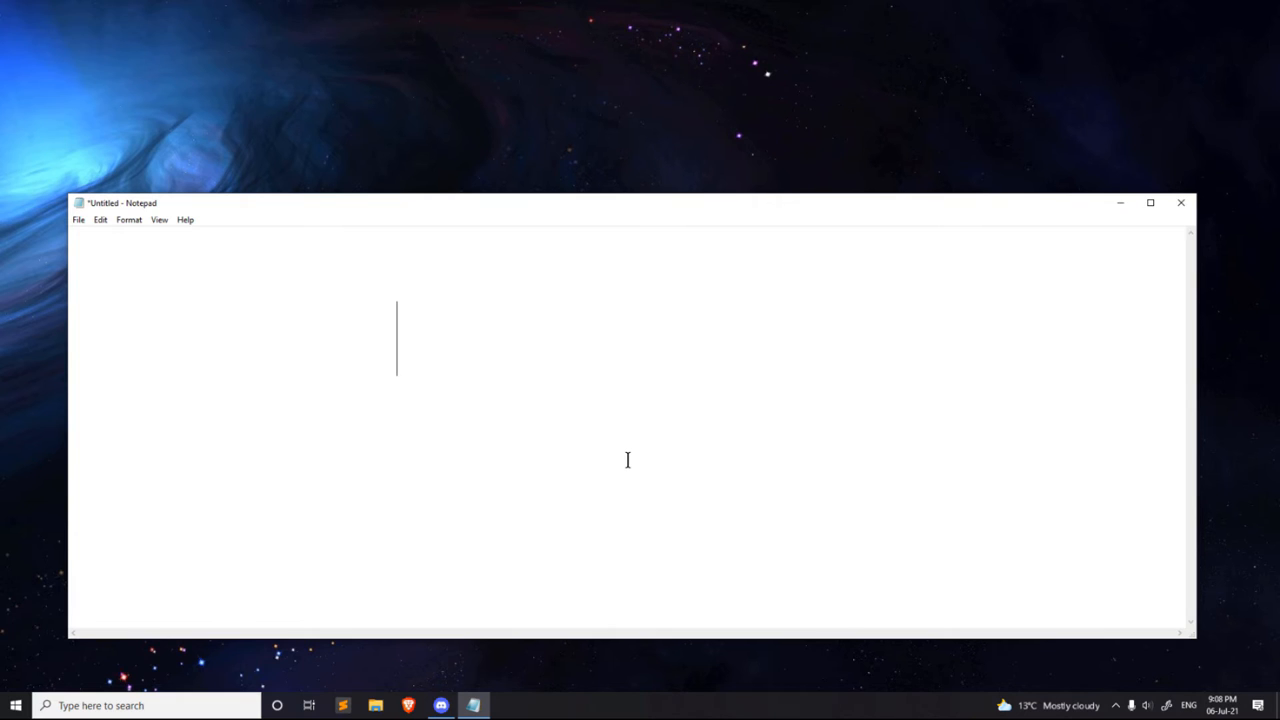
type("a1")
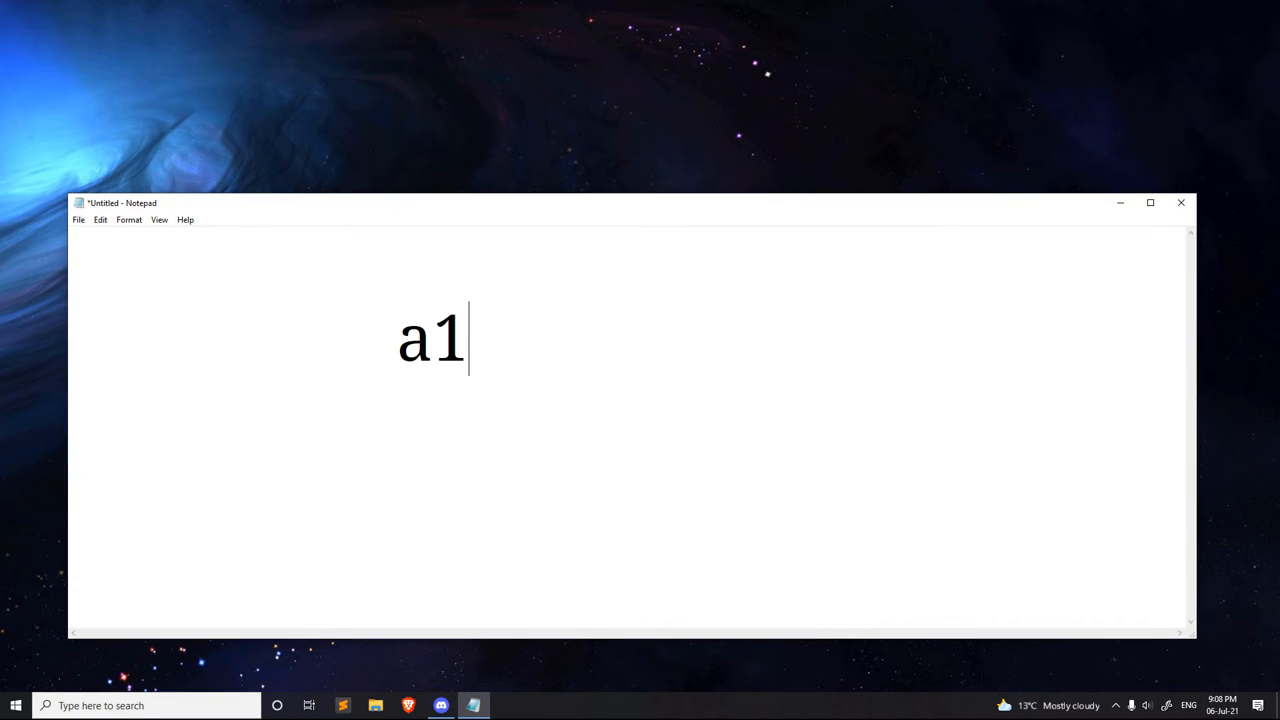
mouse_move(1157, 682)
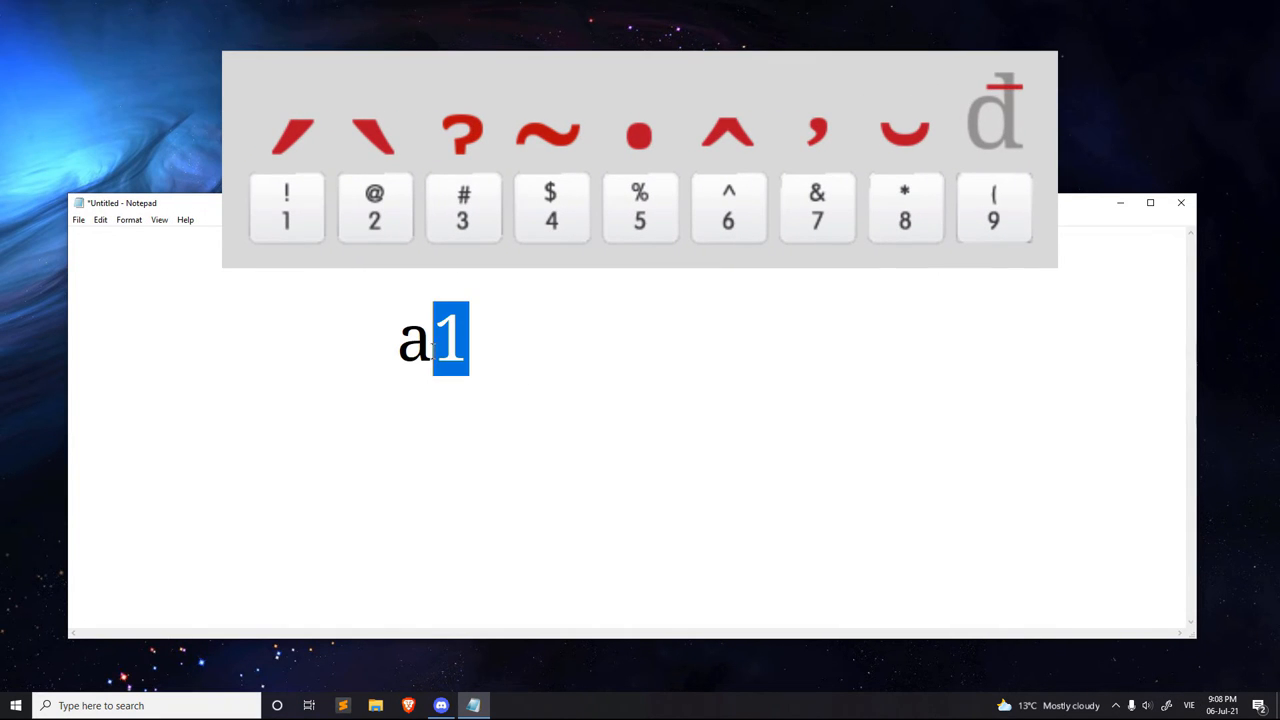
Step: With VIE input, type á à ả ã ạ â ư ă đ using number-key tones
left_click(287, 208)
type("á à ả ã")
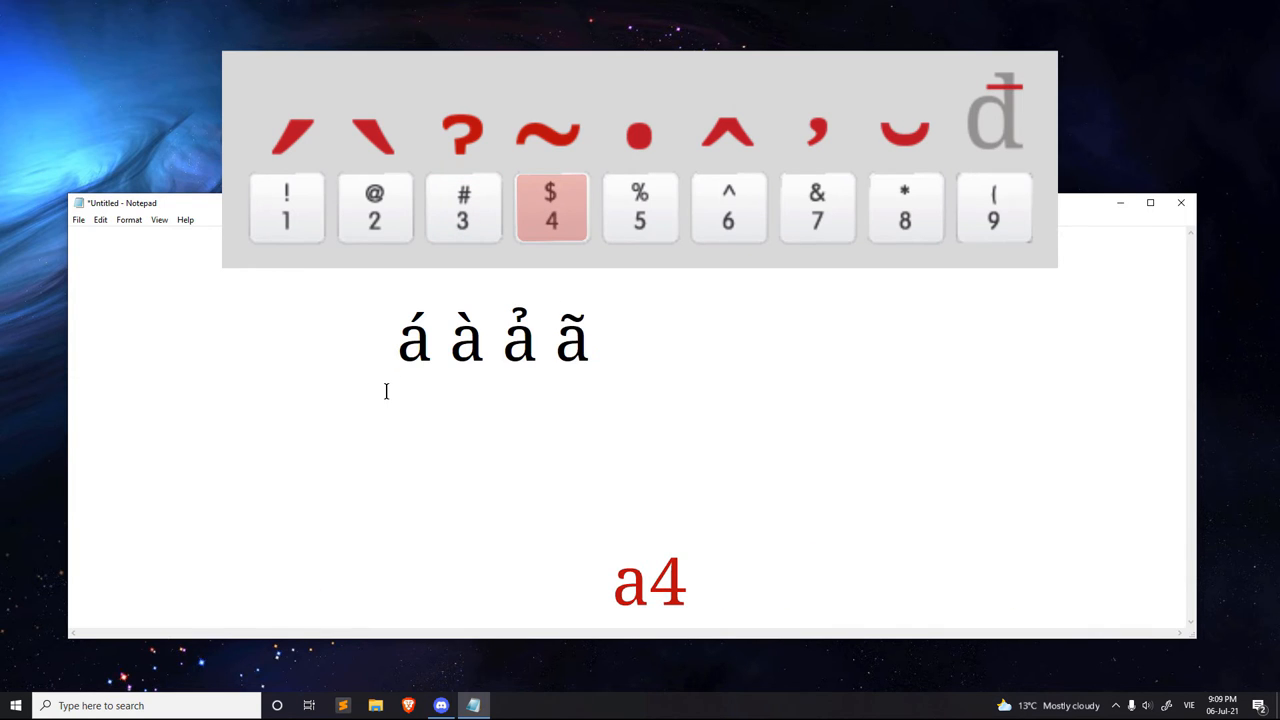
key("5")
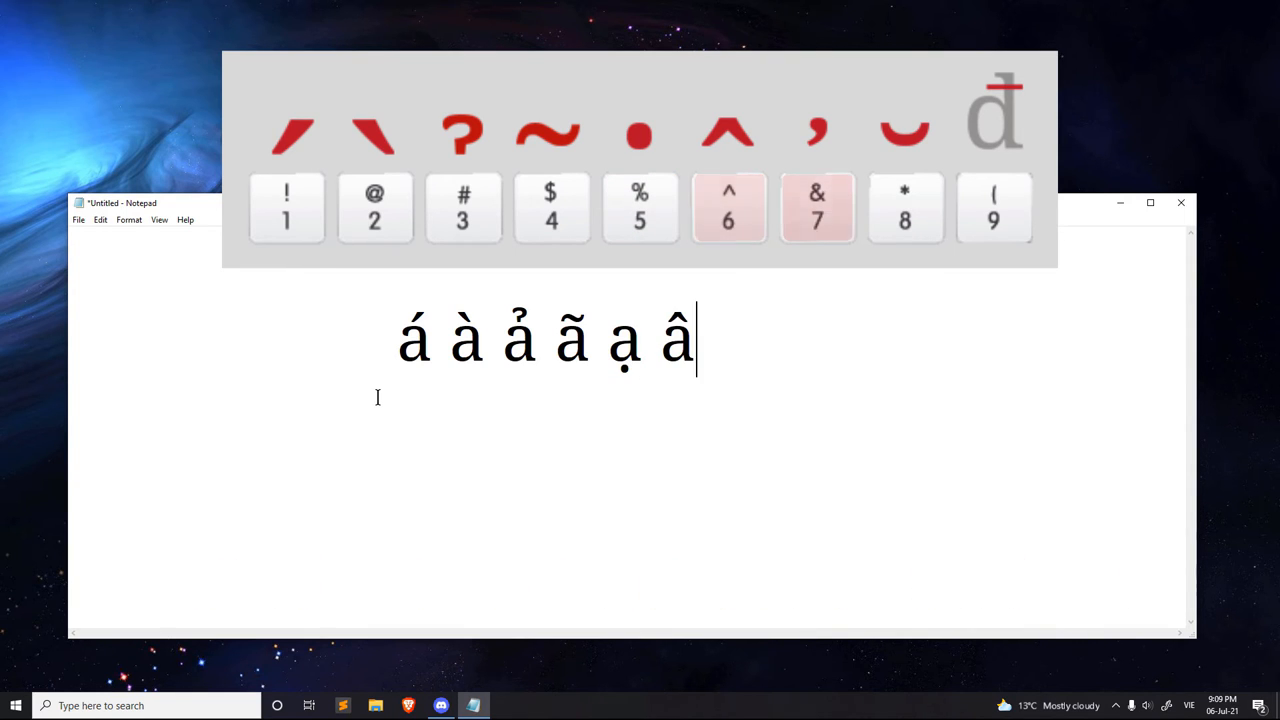
type("7")
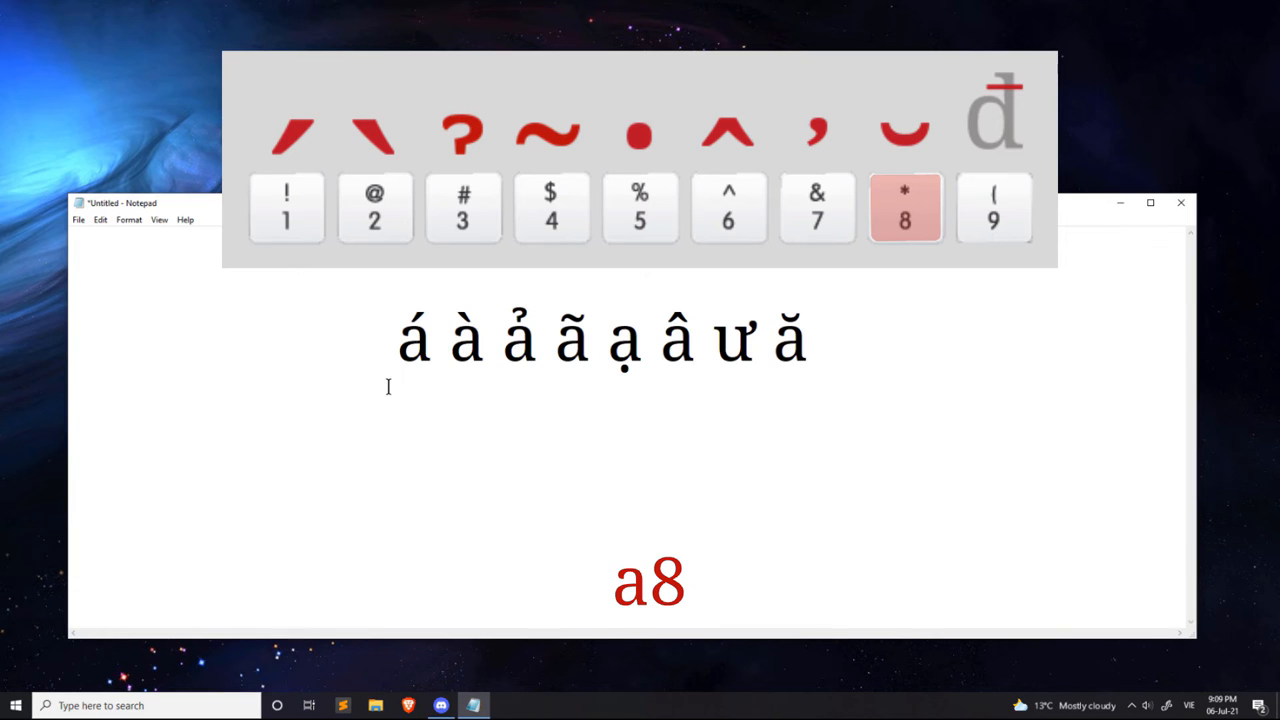
left_click(994, 208)
type(" đ")
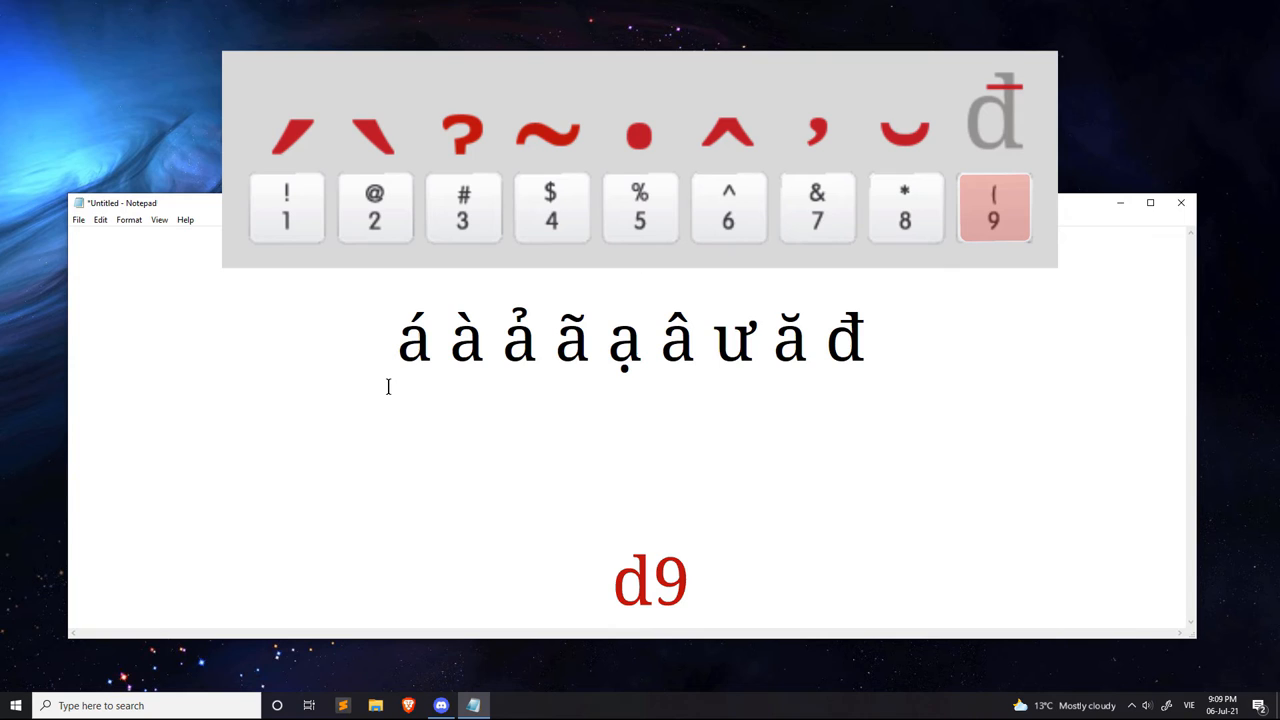
left_click(993, 208)
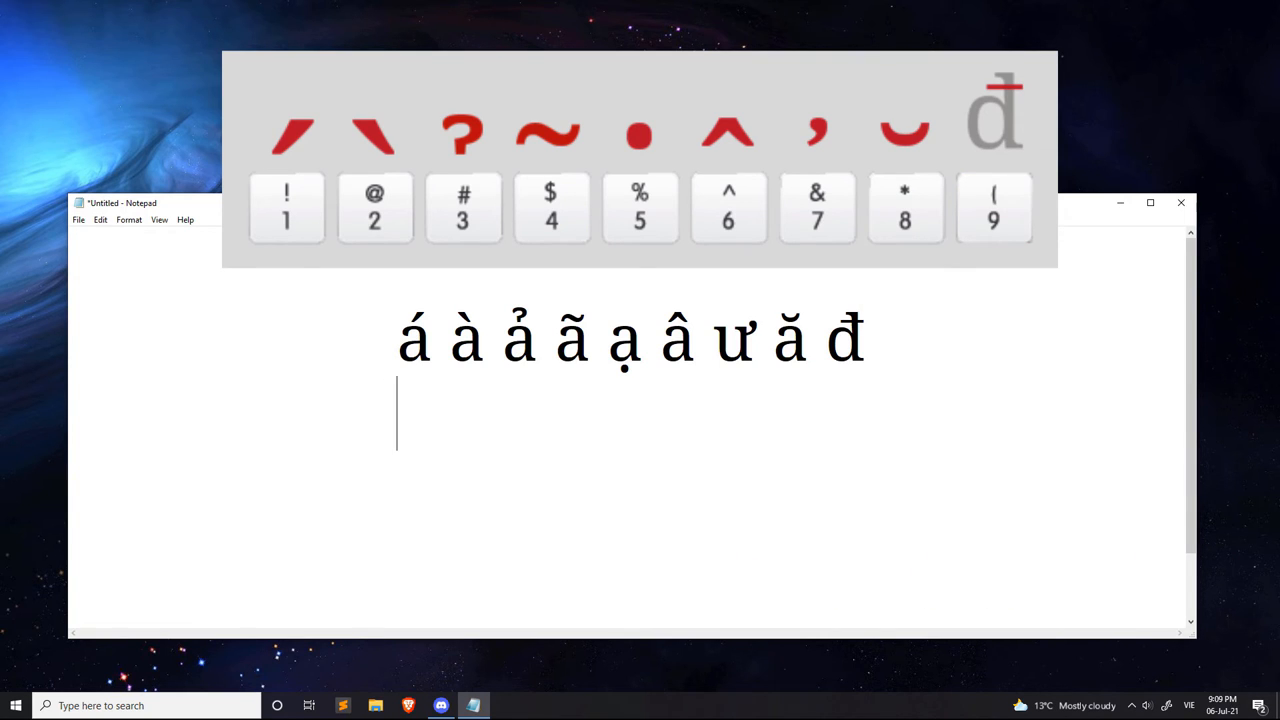
Step: Type 'ấ ở ự s1 s2' on line two and 'dễ mà!' on line three
type("a61")
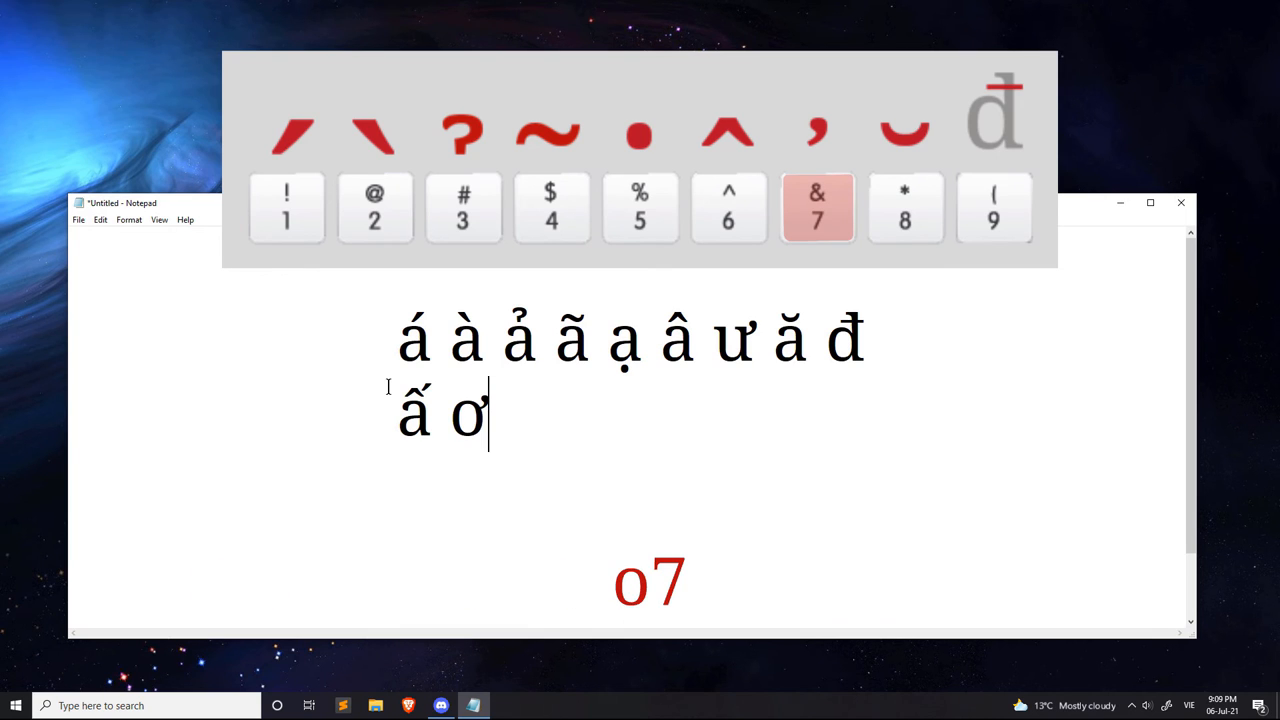
key("3")
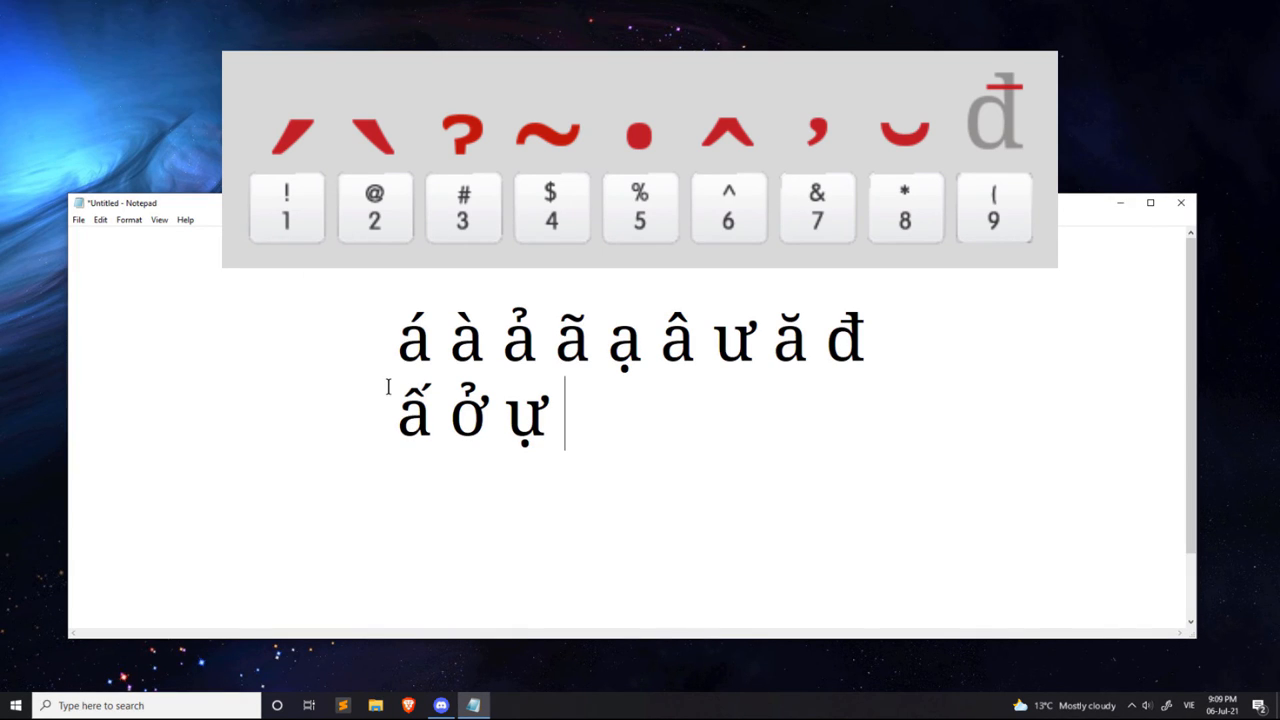
type("s1 s2")
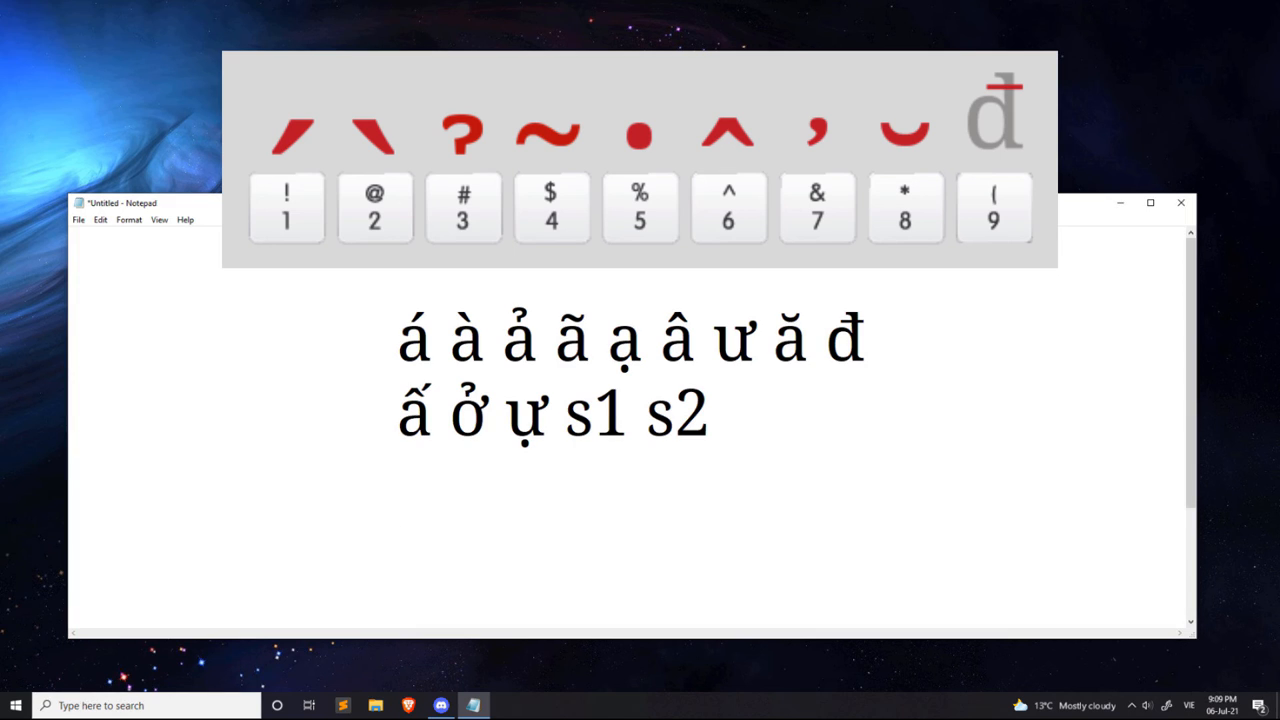
type("de4")
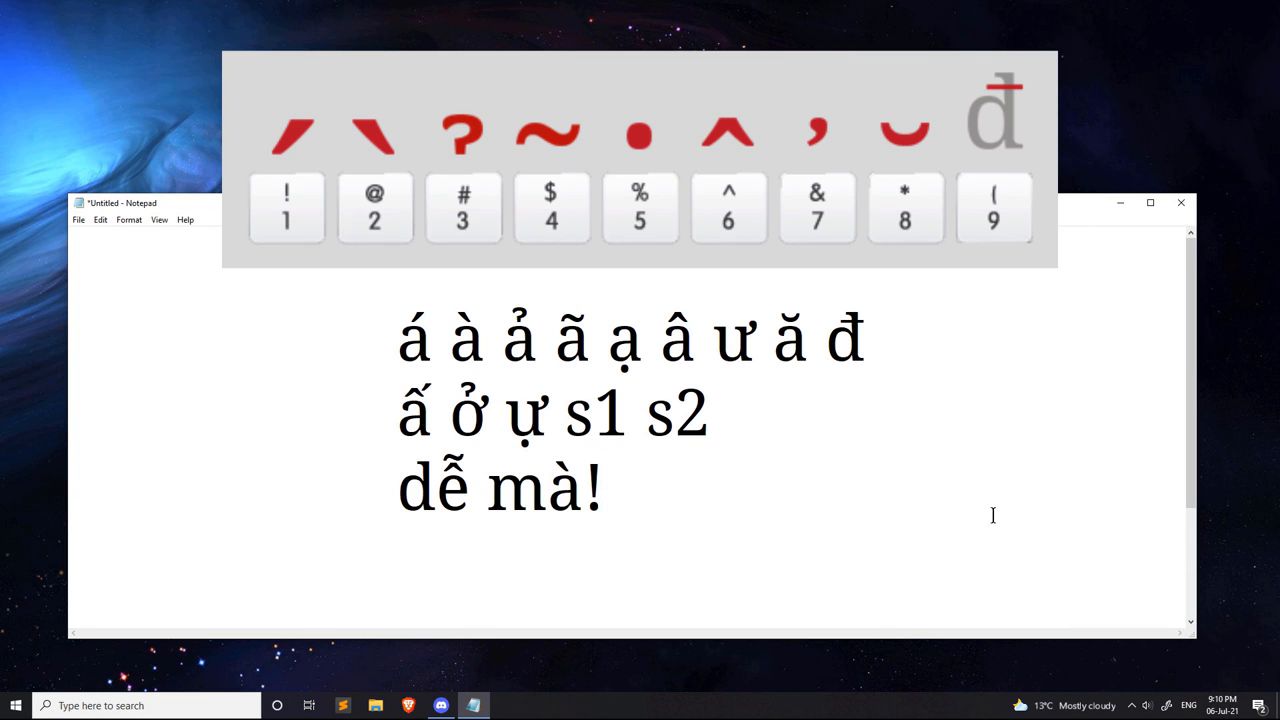
mouse_move(652, 511)
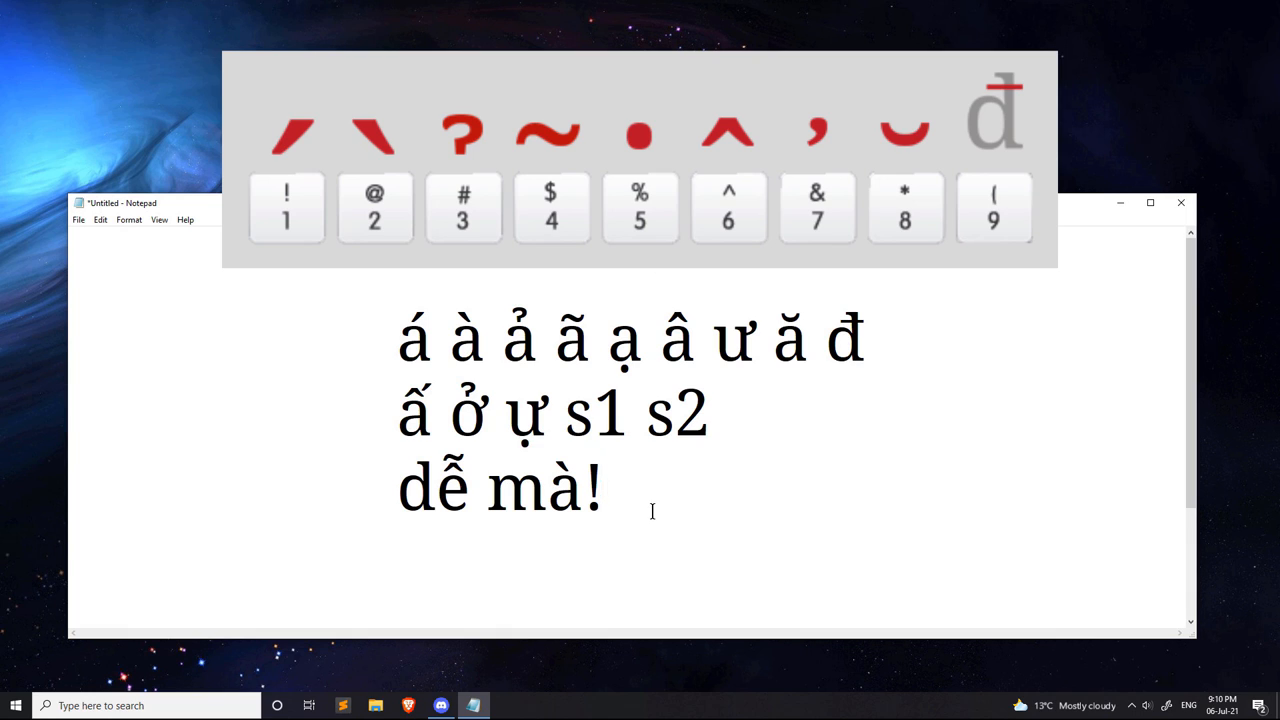